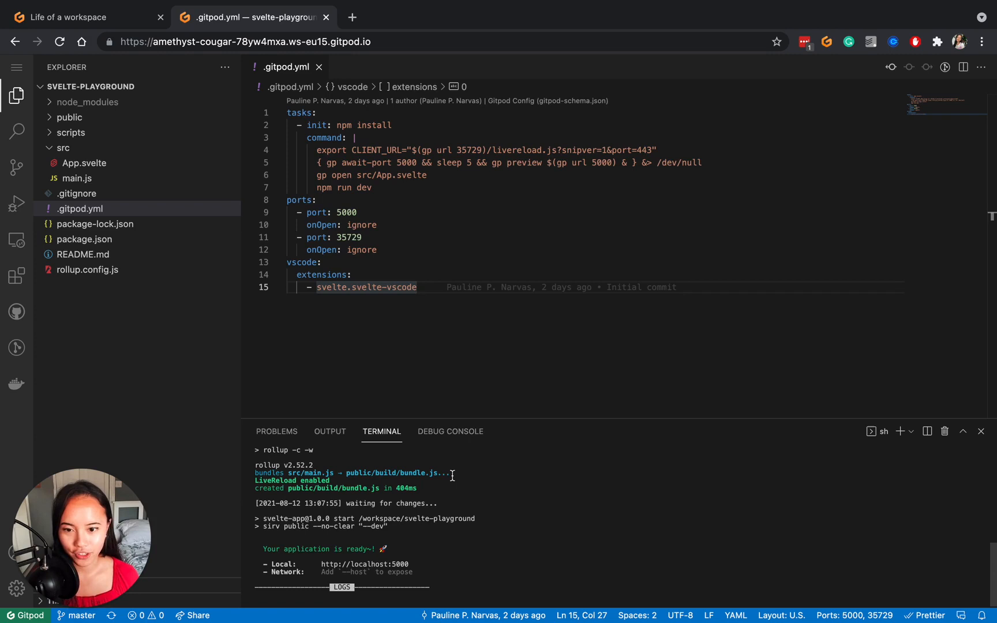
Step: In a new bash terminal, run cowsay, find it missing, and install it with sudo apt-get, answering Y
click(901, 431)
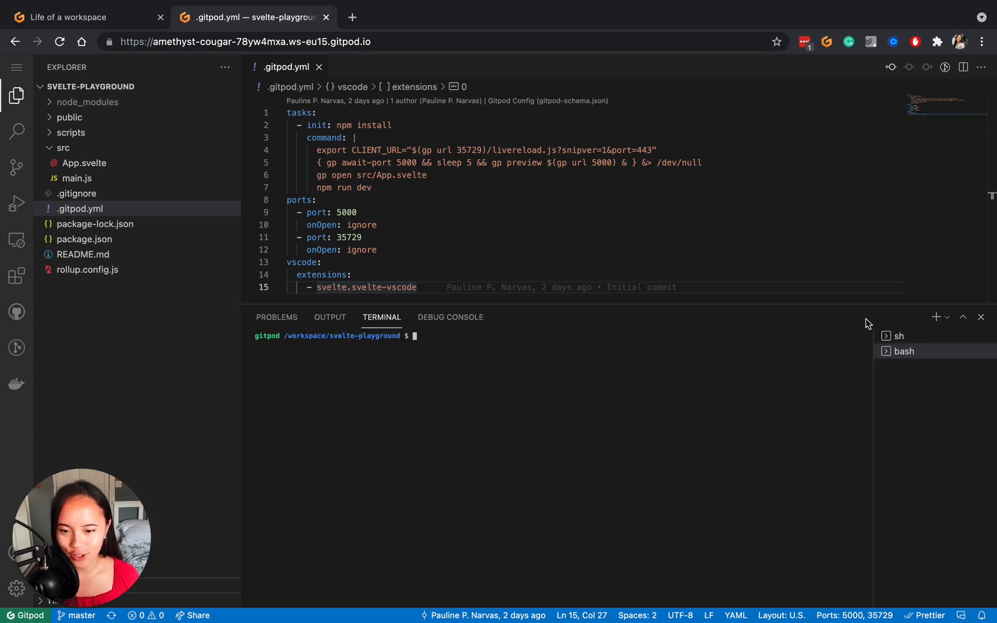
mouse_move(746, 354)
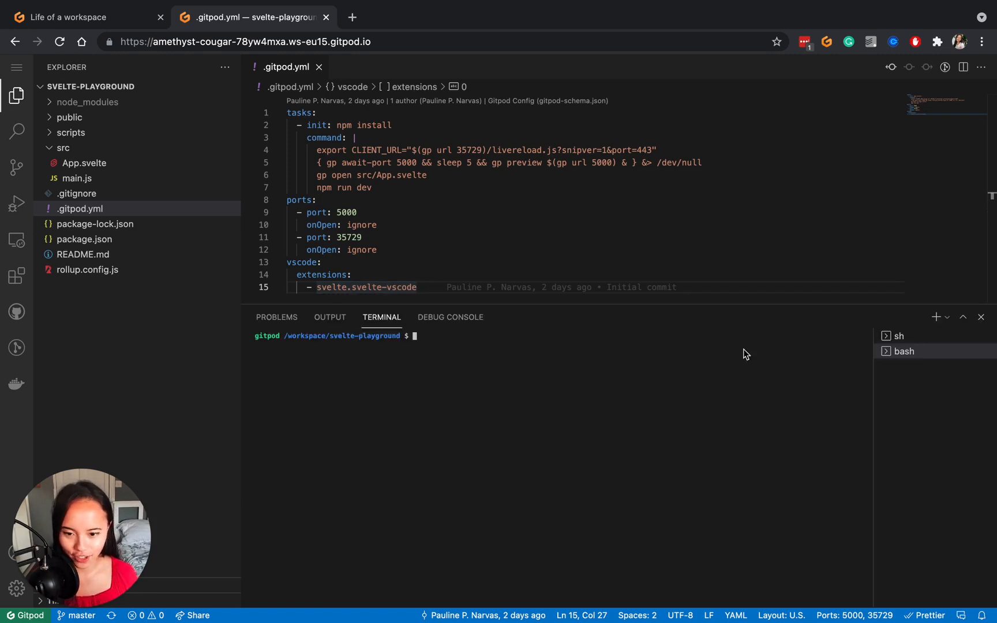
text(cowsay)
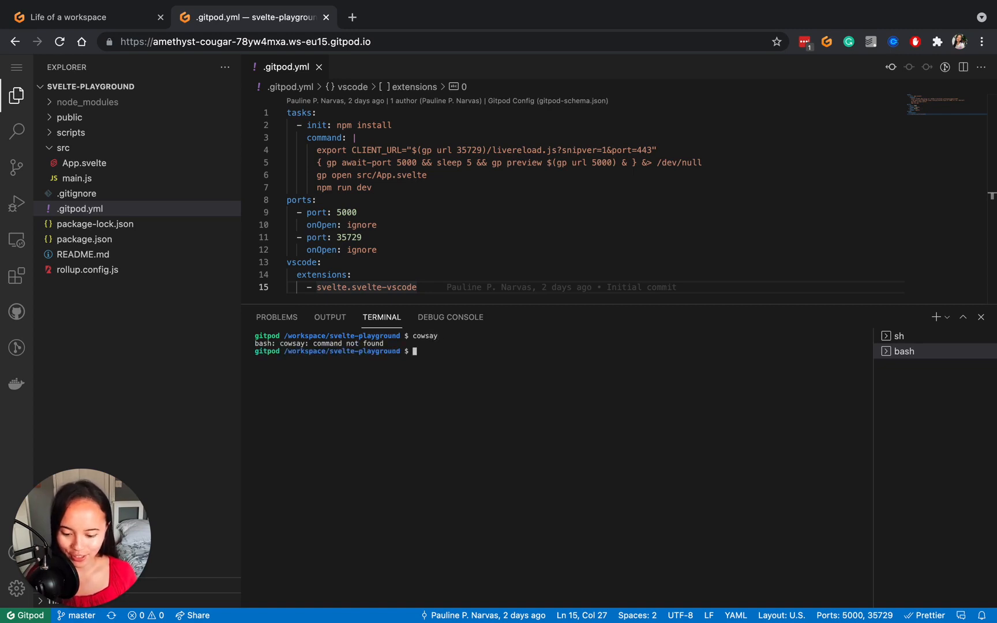
text(sudo apt-get)
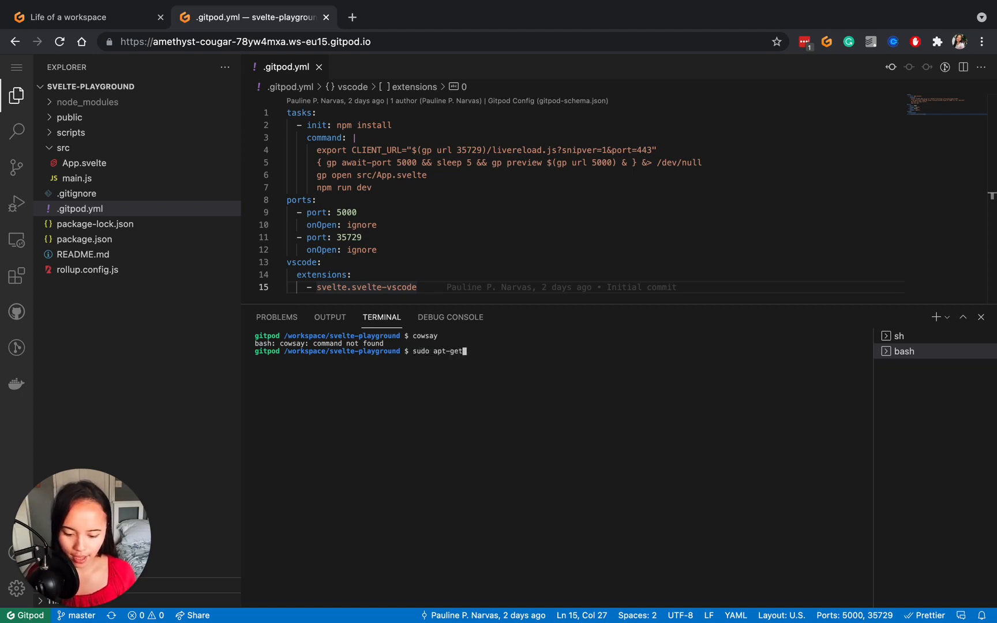
text(install cowsay)
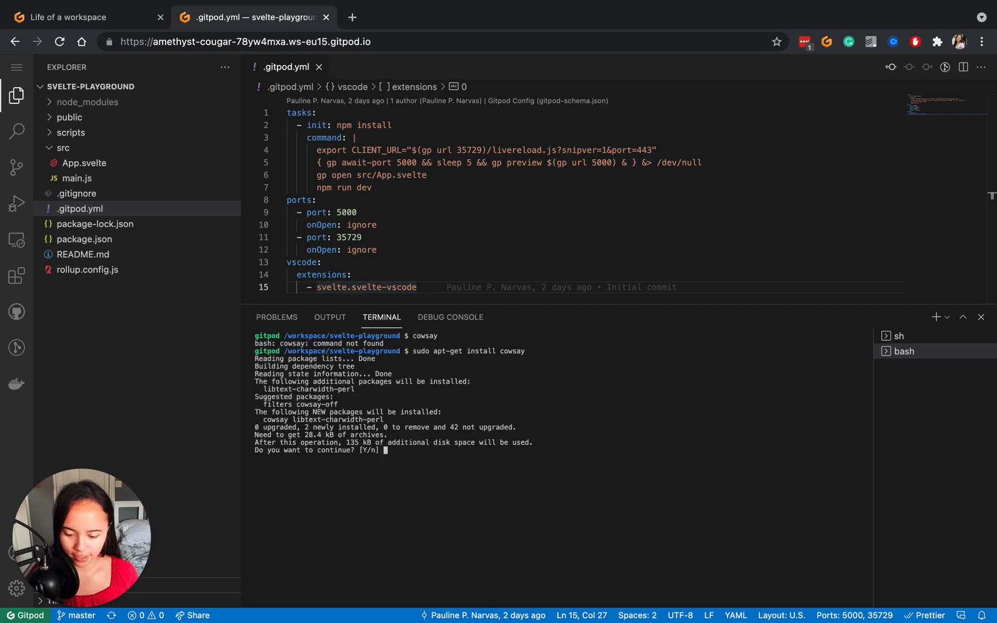
text(Y)
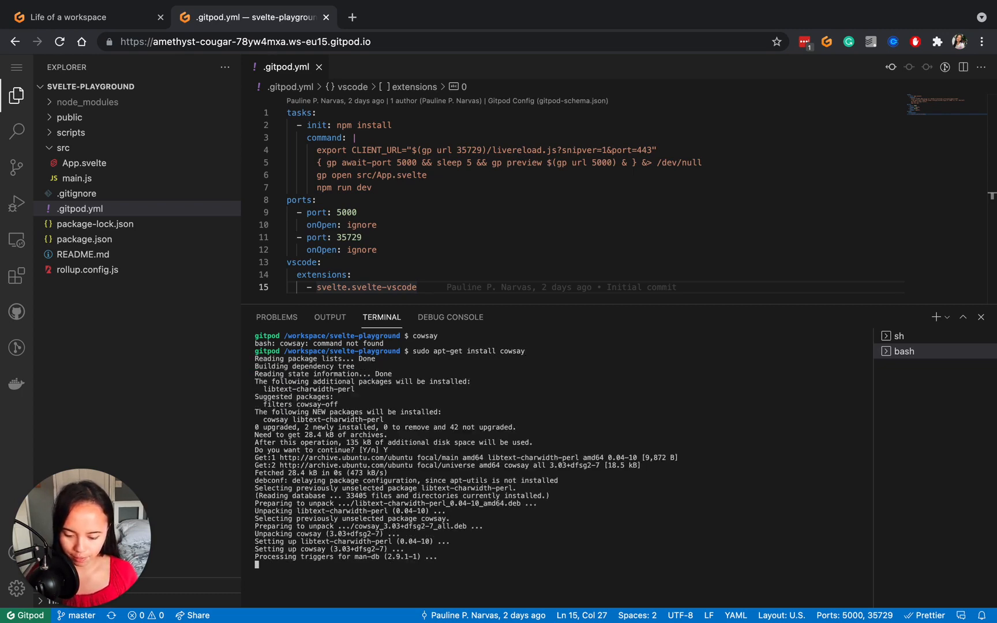
Step: Run cowsay hello Gitpod! so the cow prints the greeting
text(cowsay hello Gitpod!)
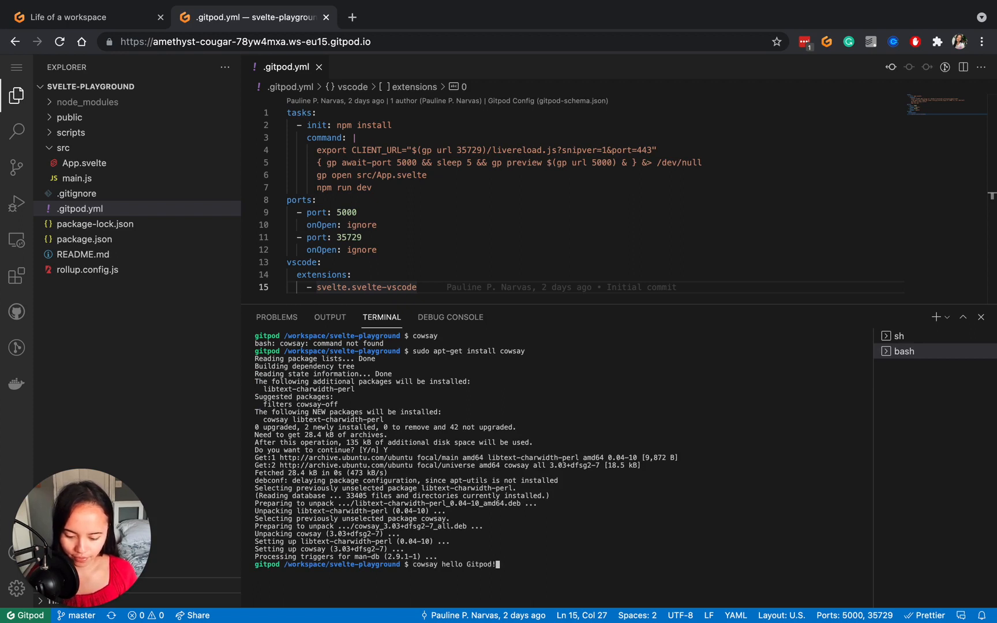
key(Return)
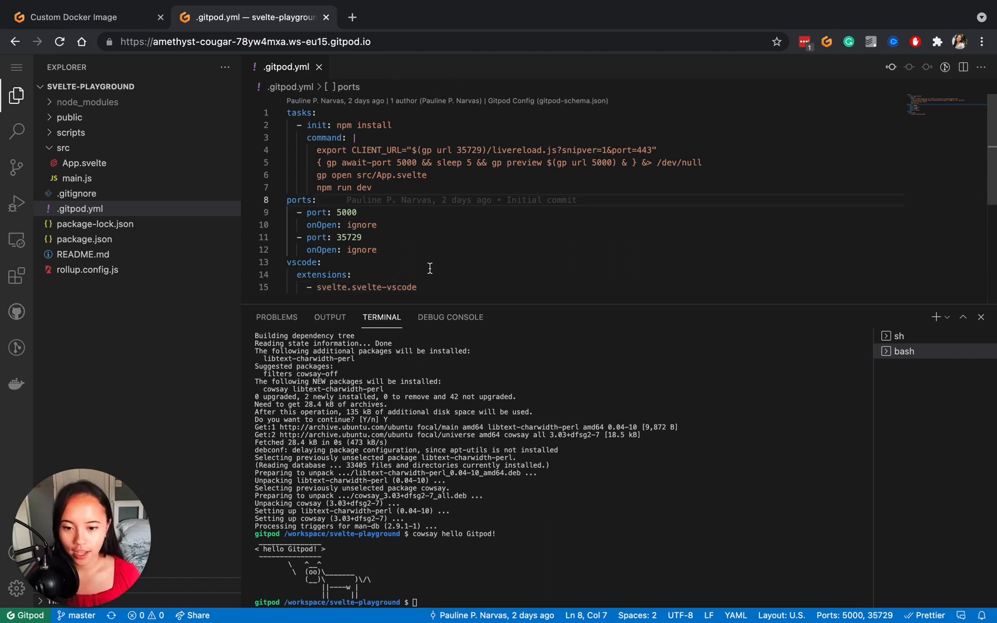
Step: Switch to the Gitpod Docs Custom Docker Image page on workspace base images and sudo
click(72, 18)
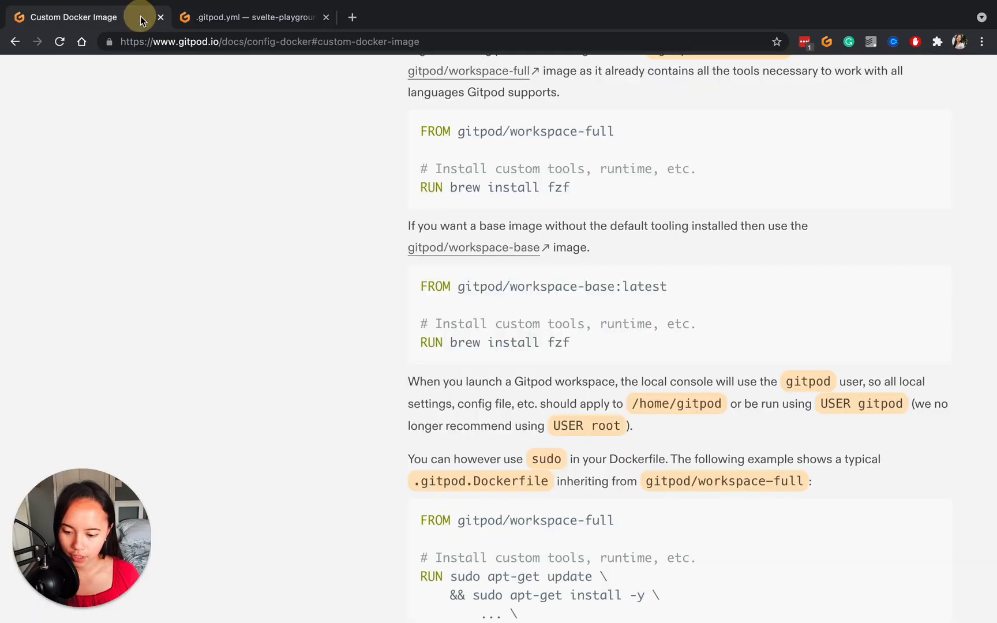
double_click(535, 131)
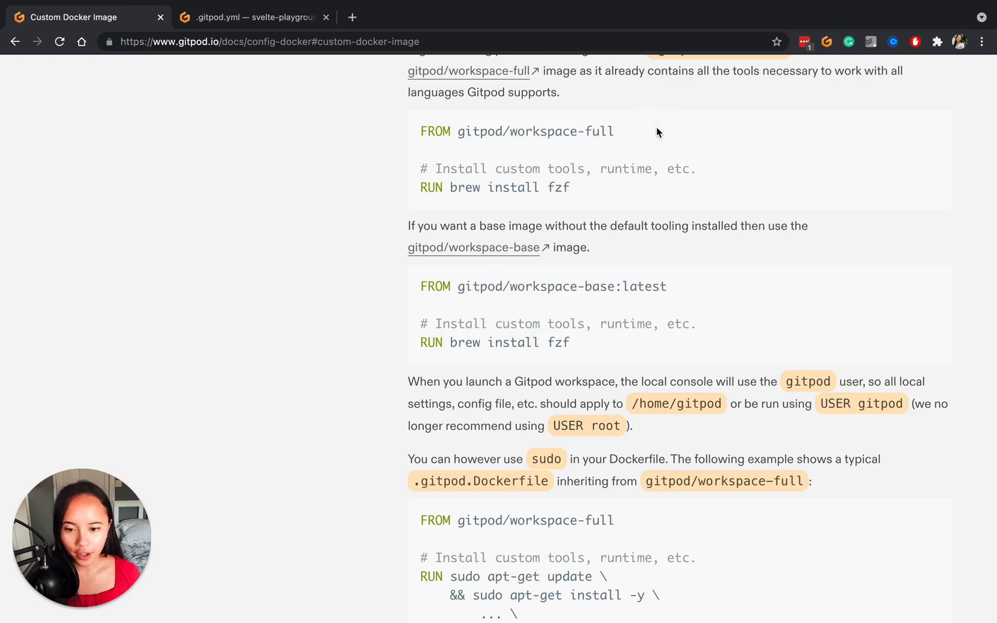
mouse_move(274, 66)
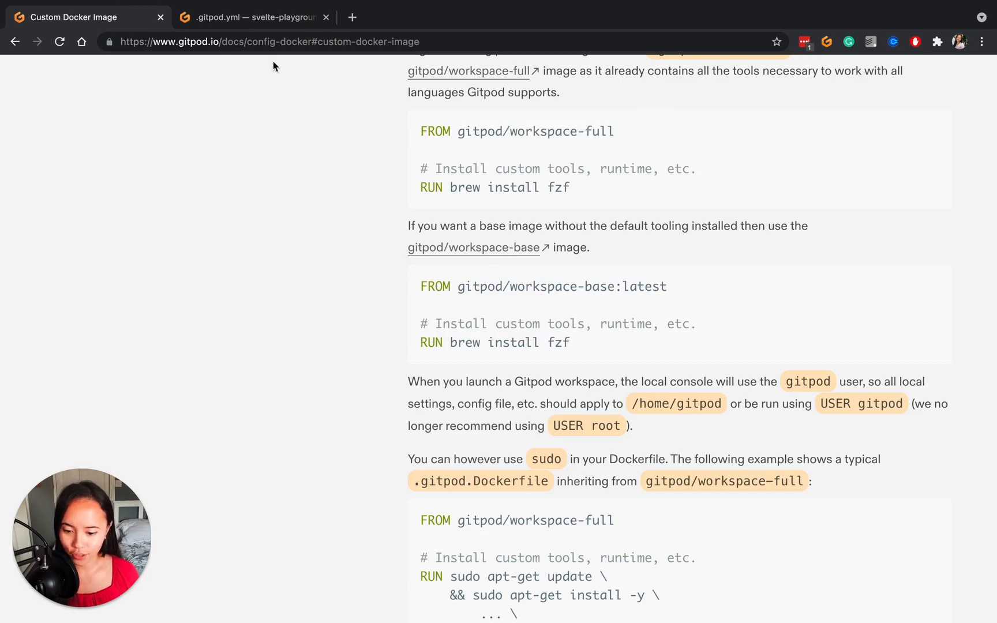
Step: Return to the svelte-playground workspace tab showing the cowsay greeting
click(253, 17)
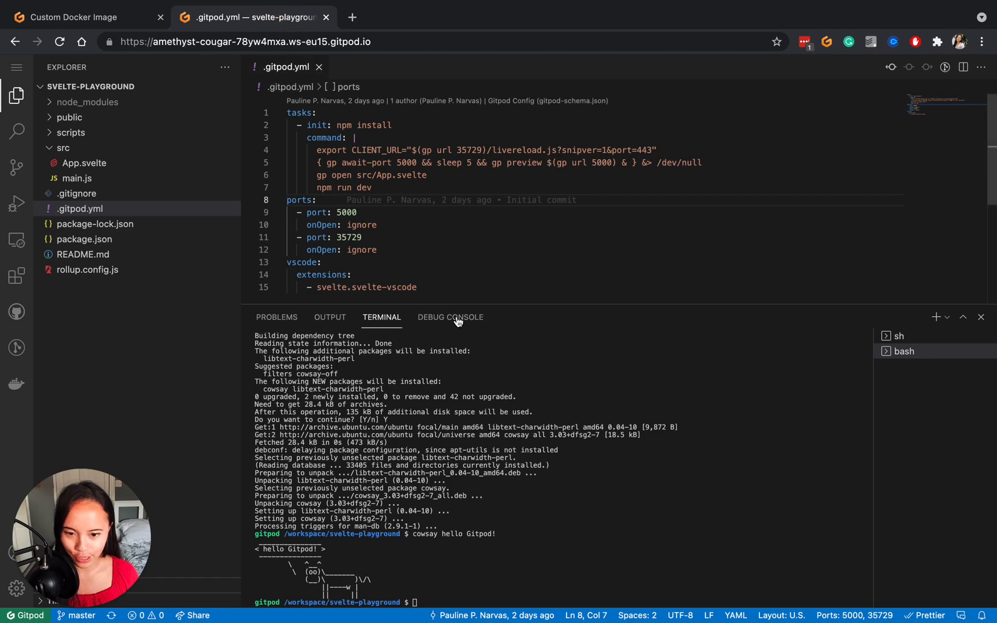
mouse_move(450, 317)
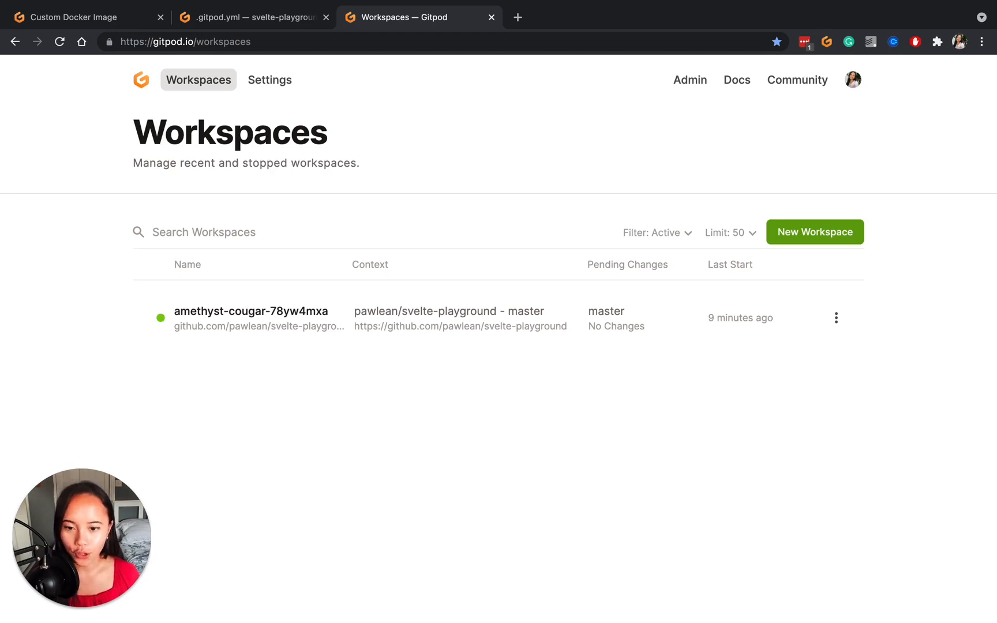
mouse_move(525, 215)
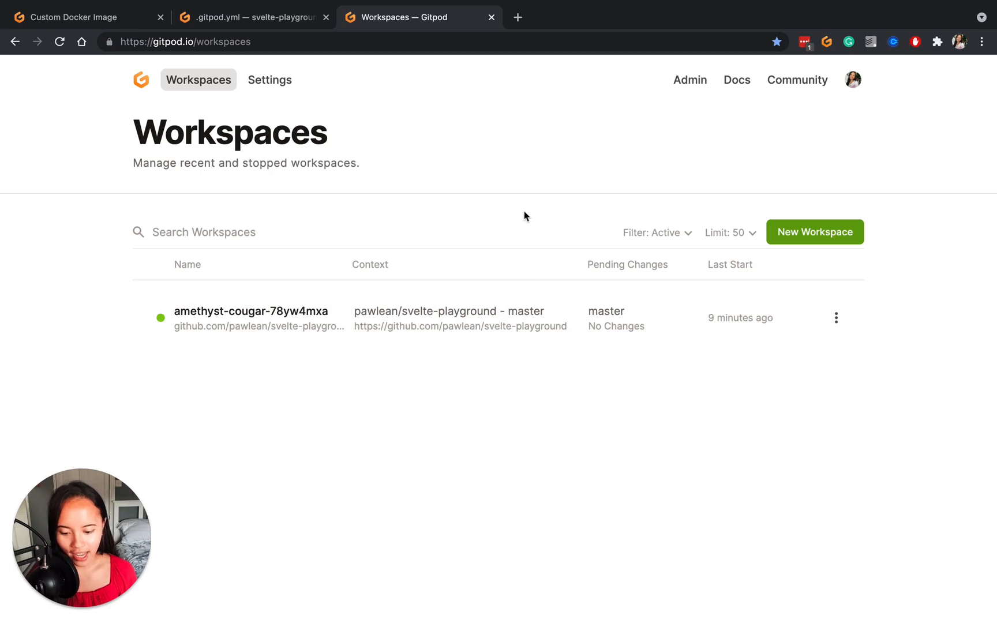
mouse_move(687, 313)
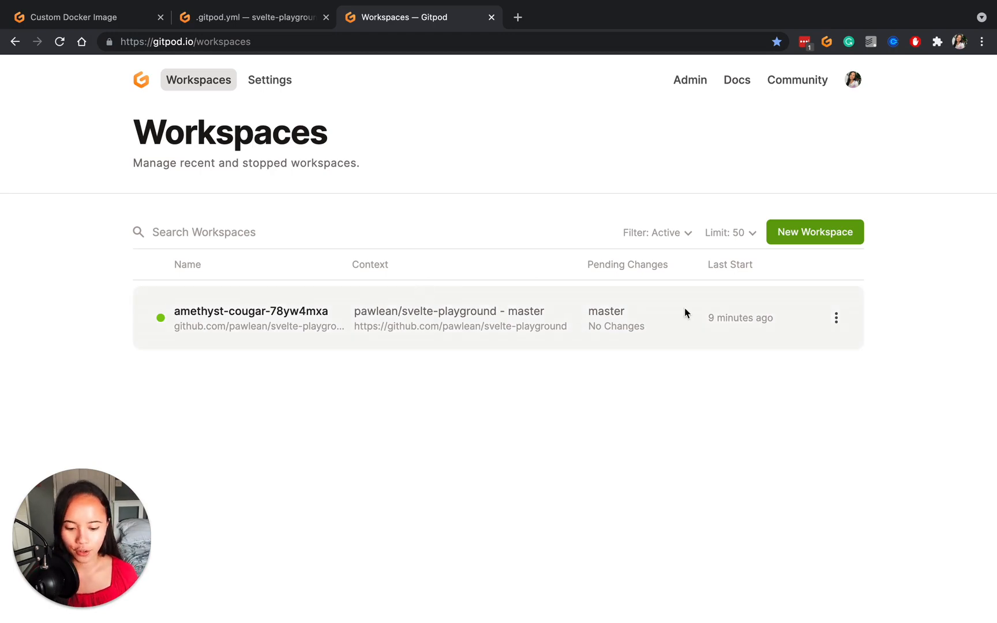
Step: Pin the running svelte-playground workspace from its actions menu on the Workspaces dashboard
click(837, 318)
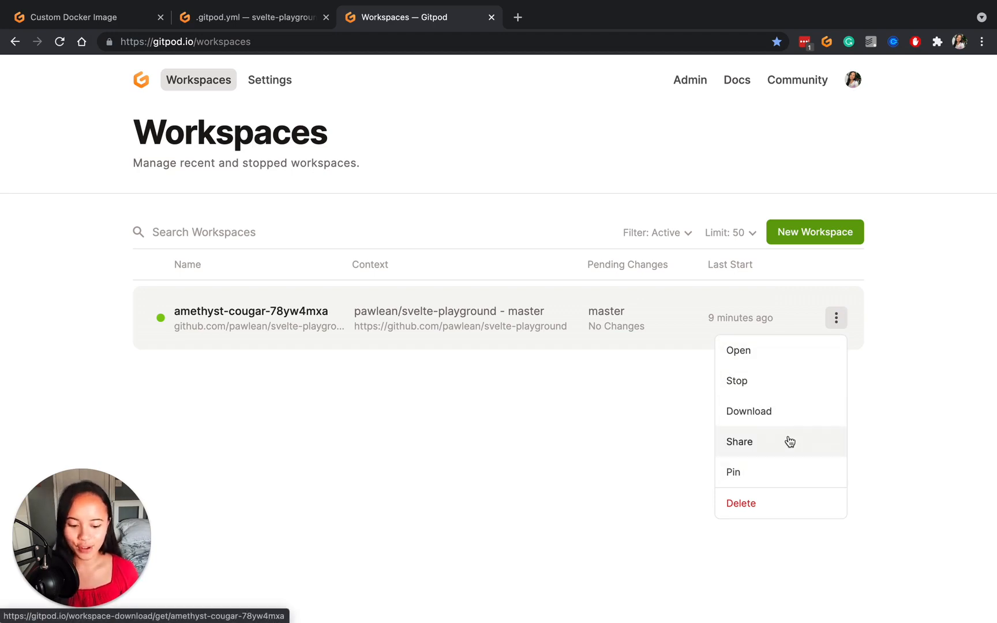
mouse_move(830, 444)
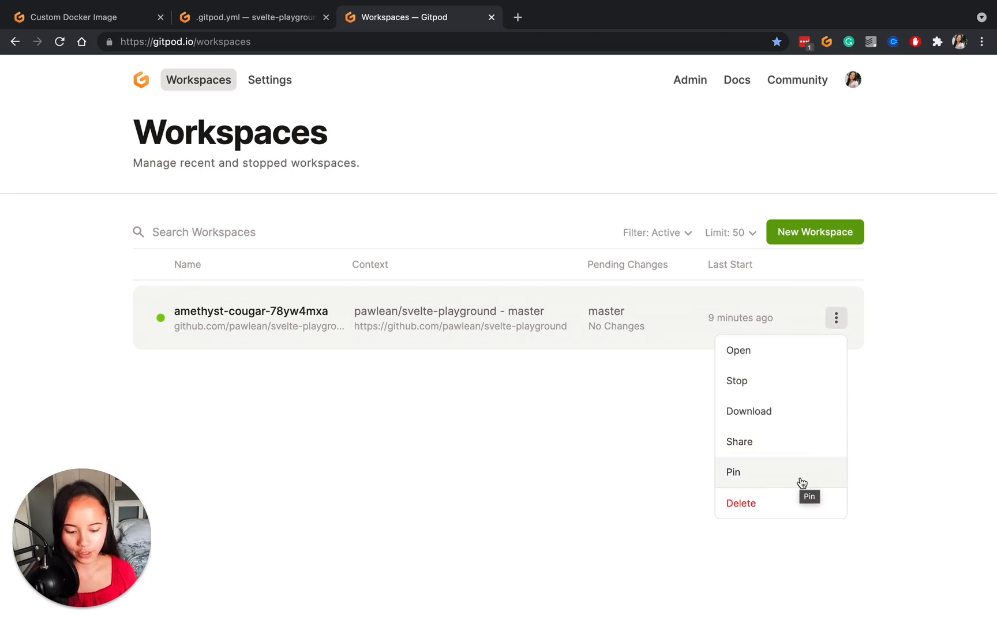
click(733, 472)
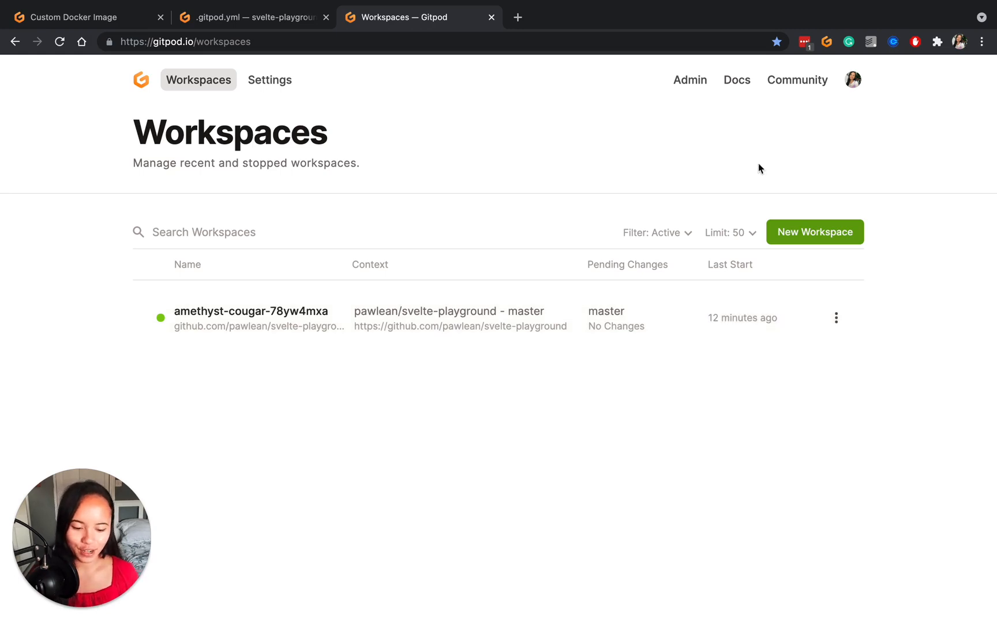
click(813, 232)
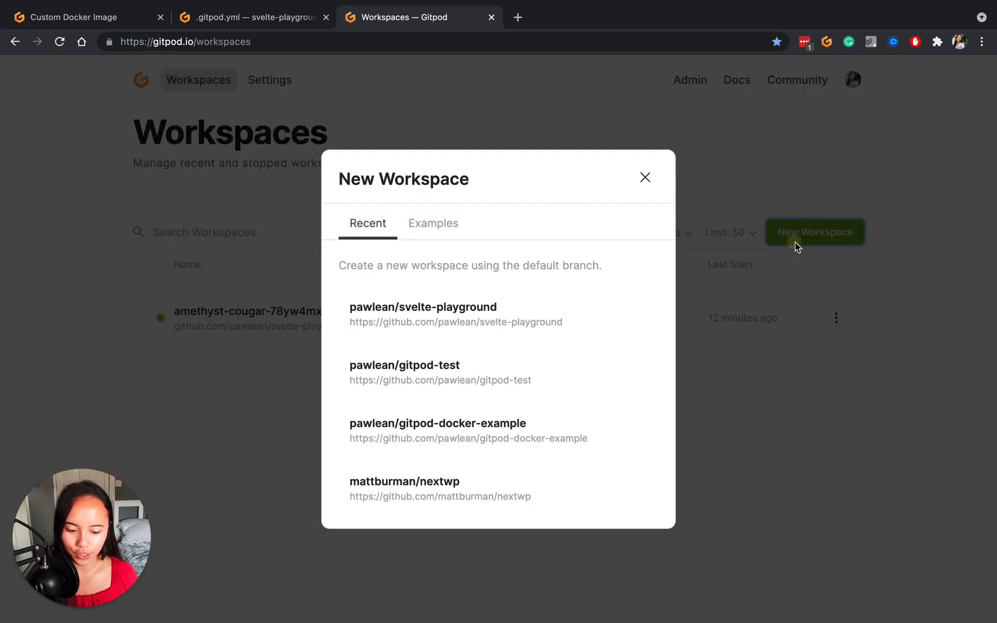
click(433, 222)
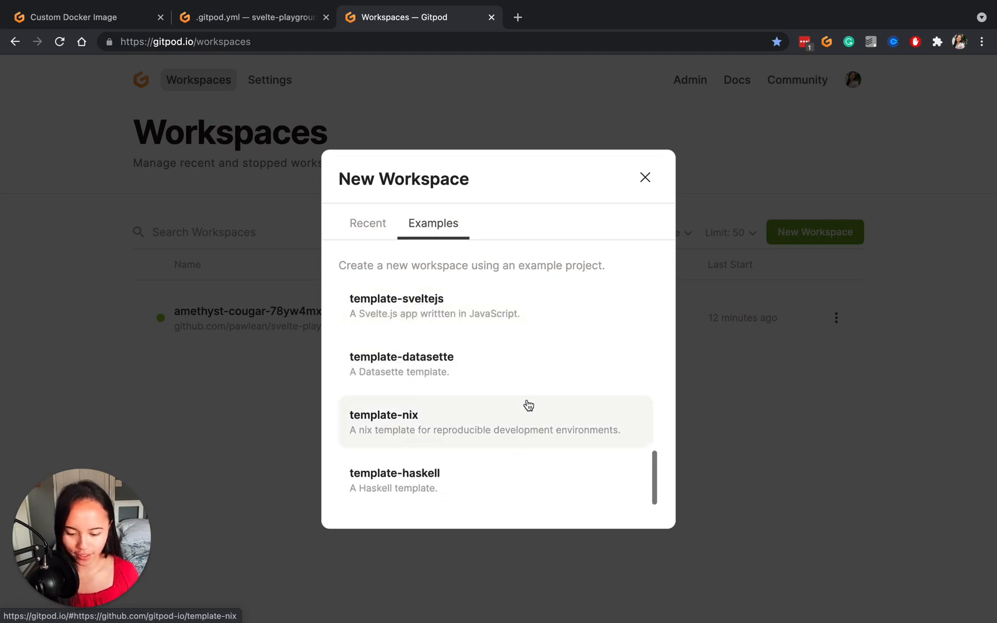
click(646, 177)
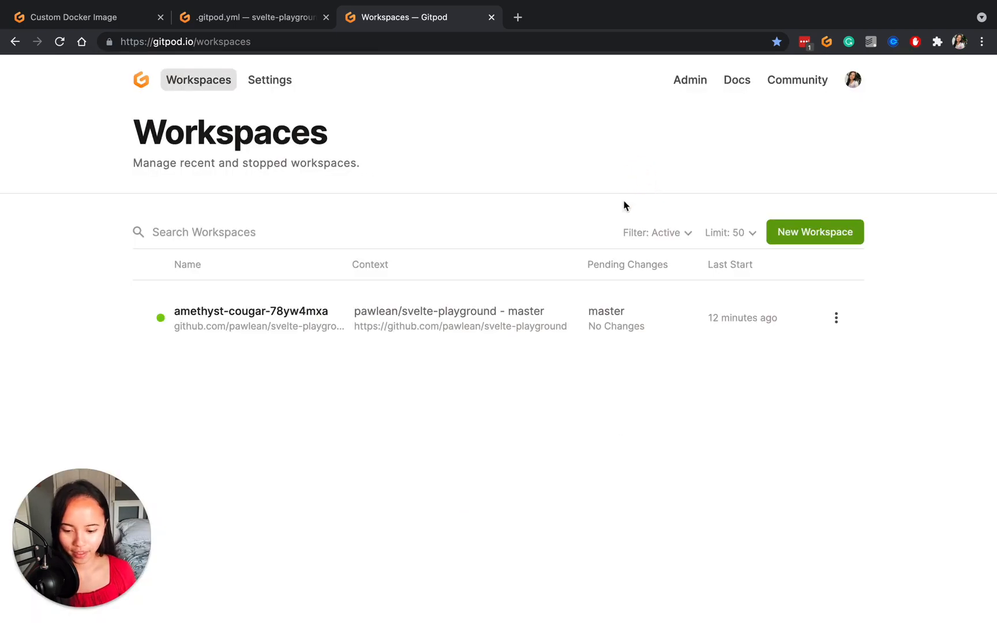
mouse_move(303, 93)
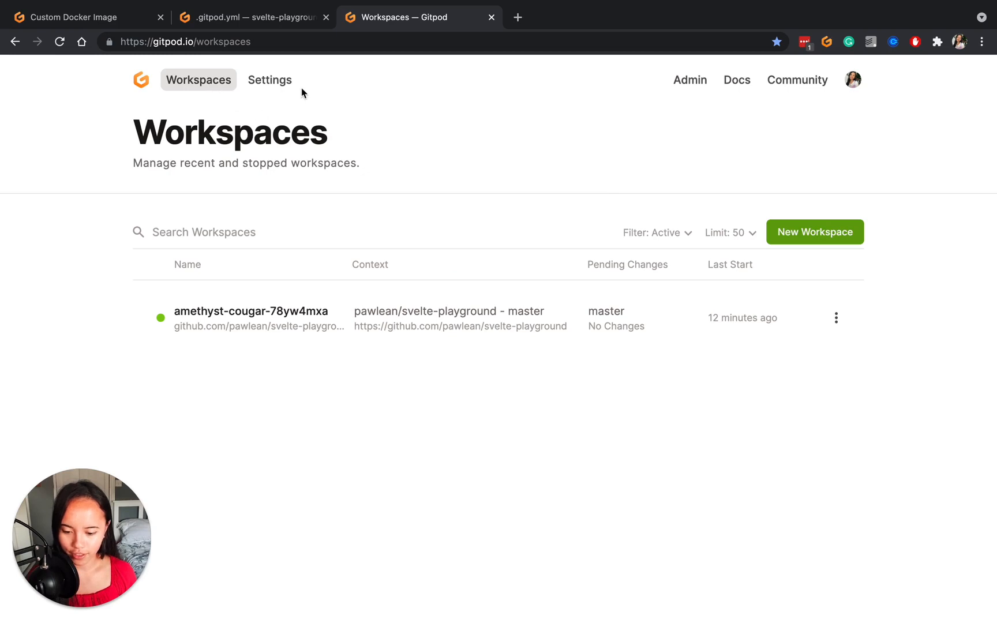
Step: Browse the account Settings pages: Notifications, Plans, Teams and Variables
click(269, 80)
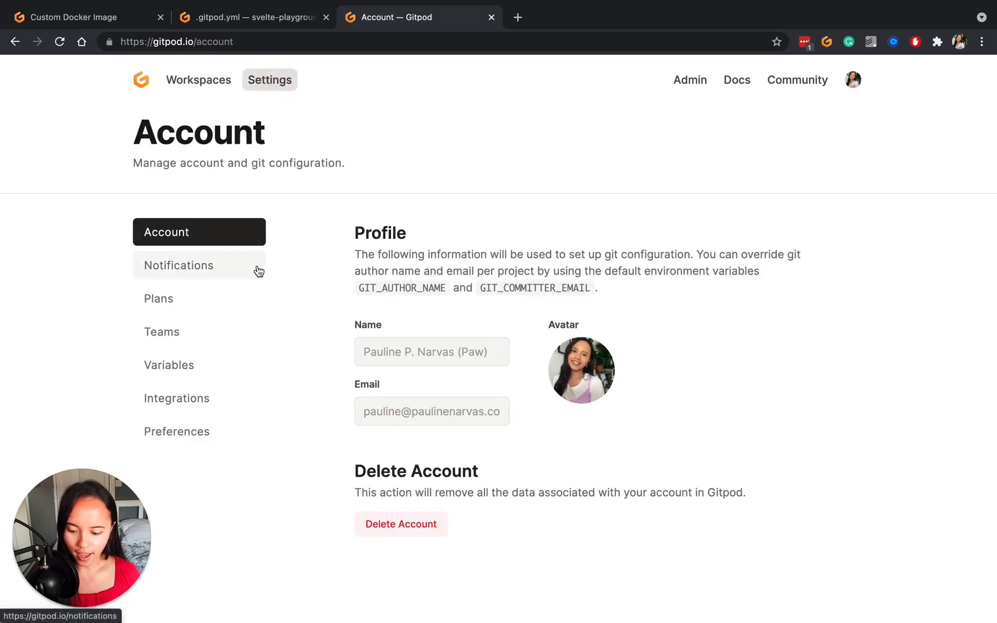
click(179, 266)
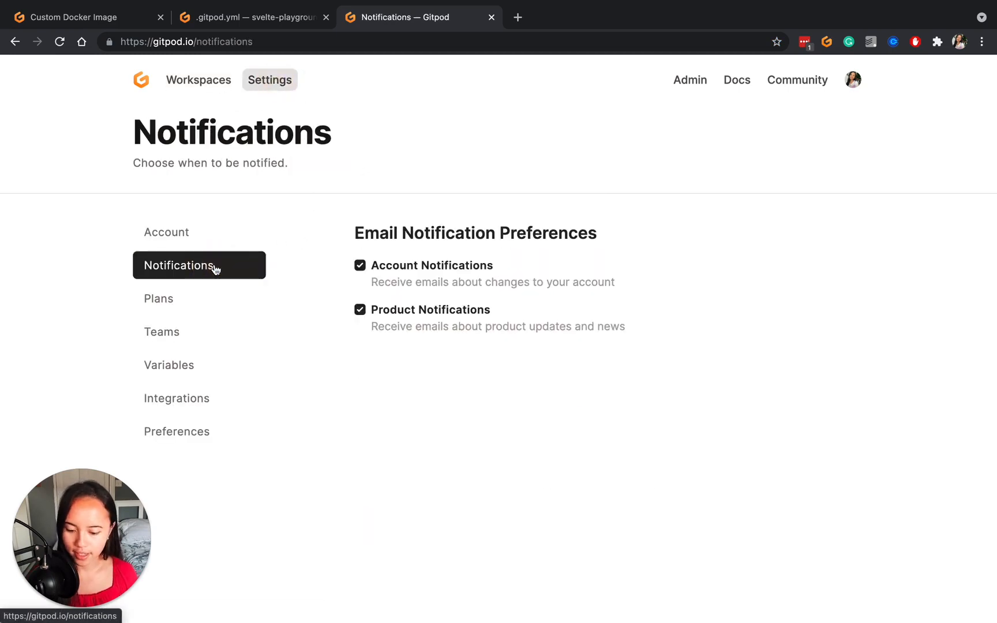
click(158, 297)
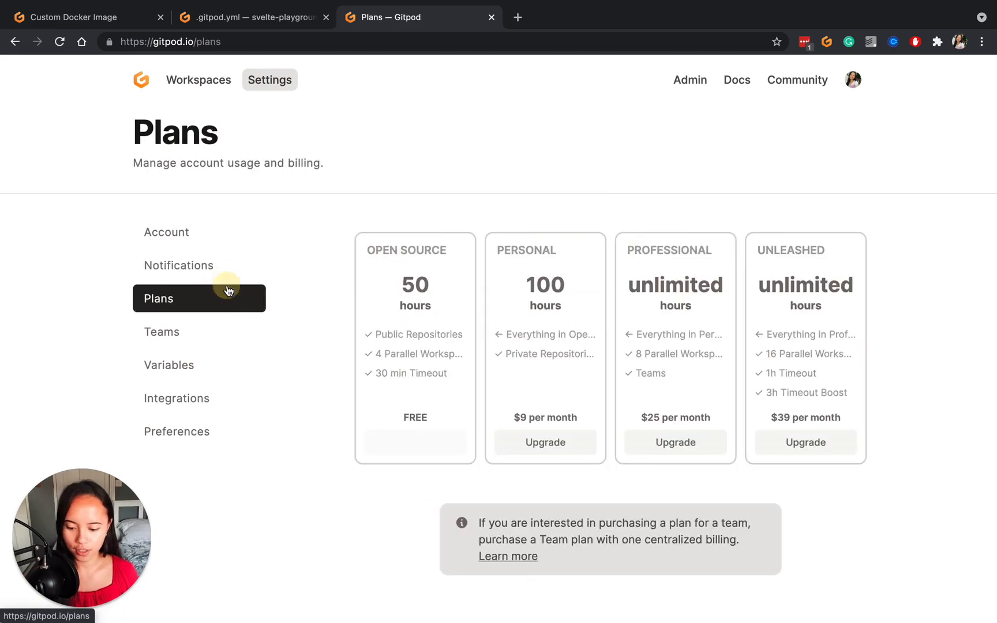
click(161, 331)
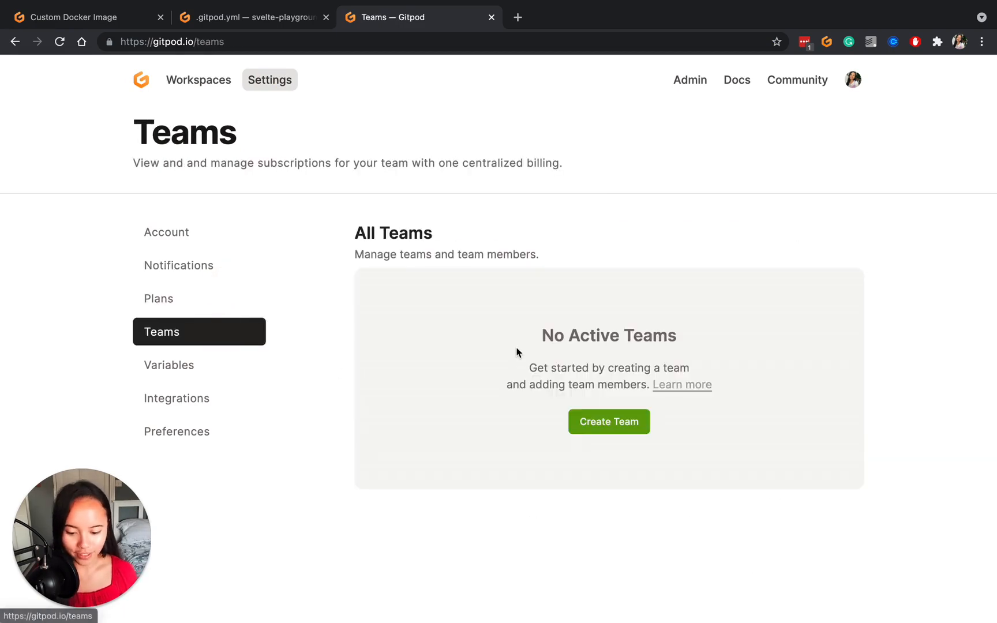
click(170, 365)
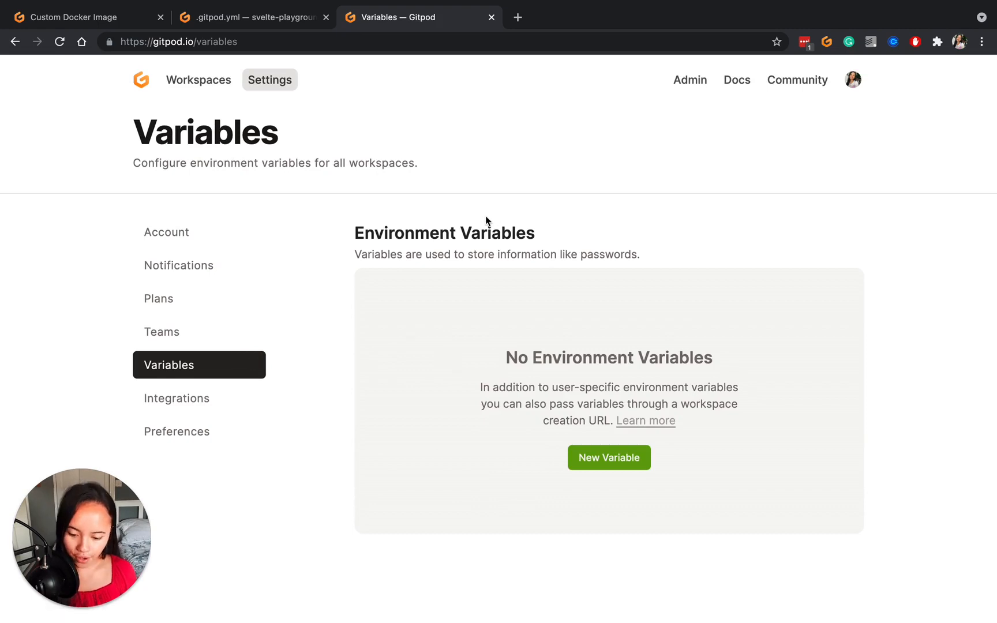
Step: View Integrations and Preferences, then return via Workspaces to the svelte-playground editor
click(176, 398)
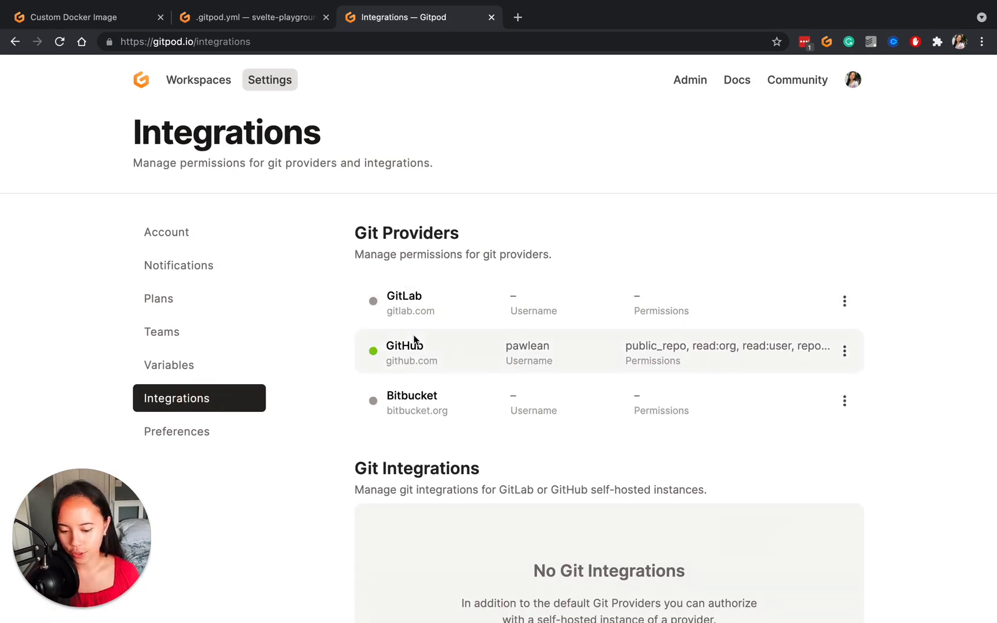
click(176, 432)
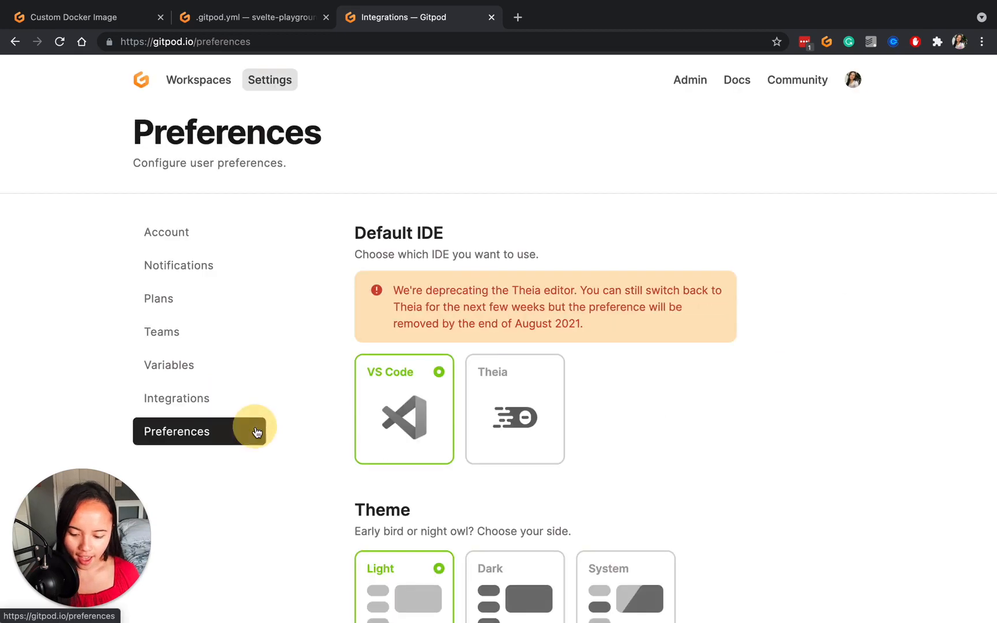
click(176, 431)
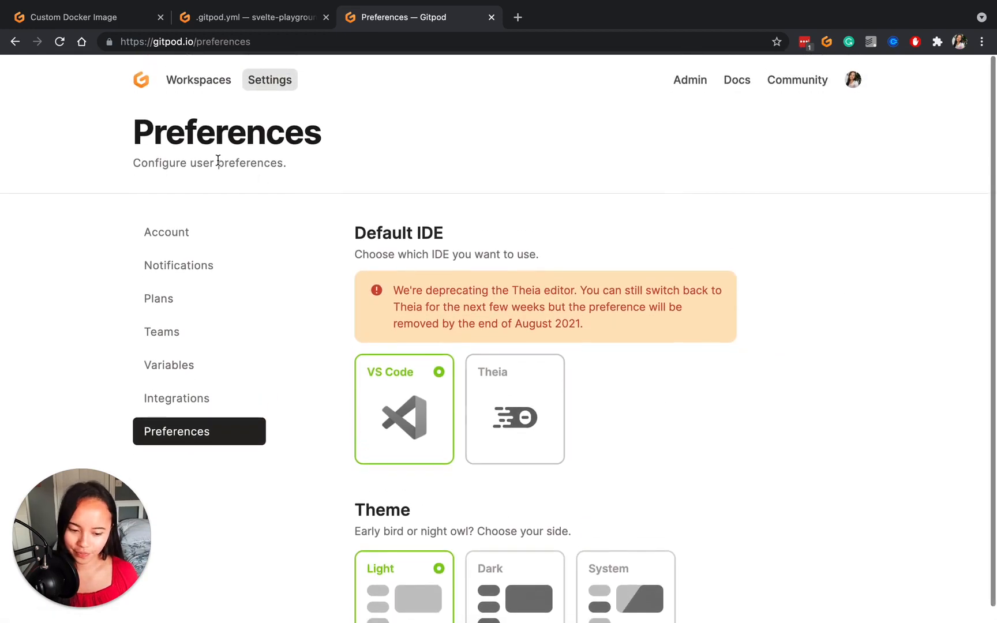
click(197, 79)
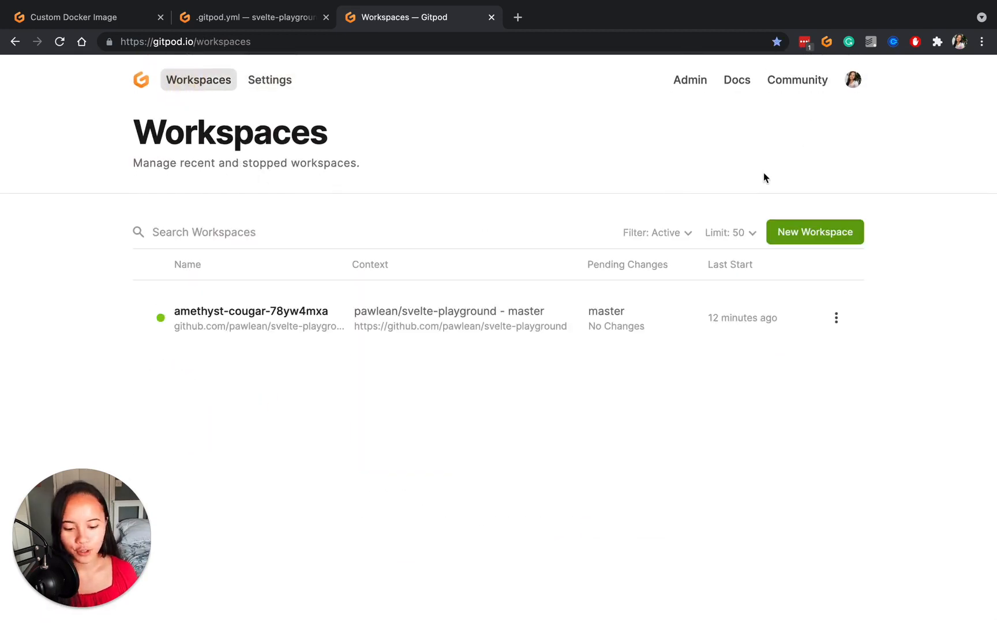
mouse_move(747, 98)
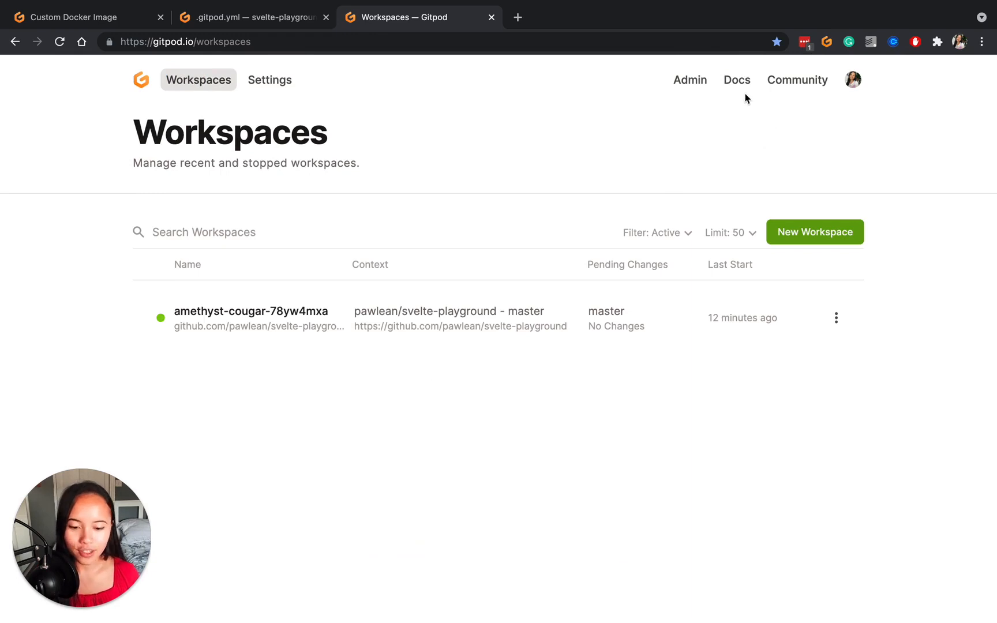
mouse_move(731, 138)
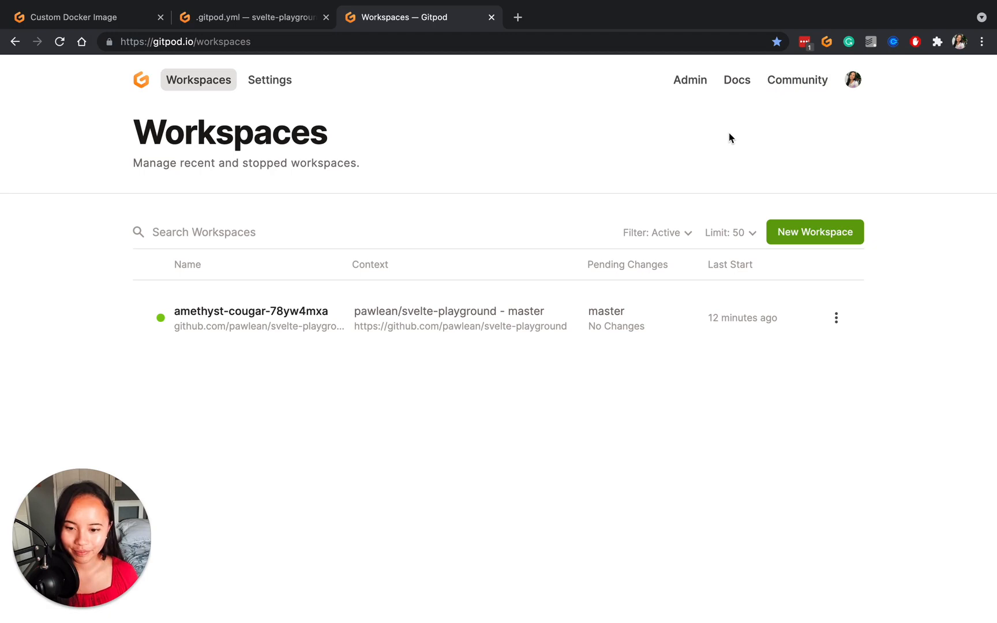
click(253, 17)
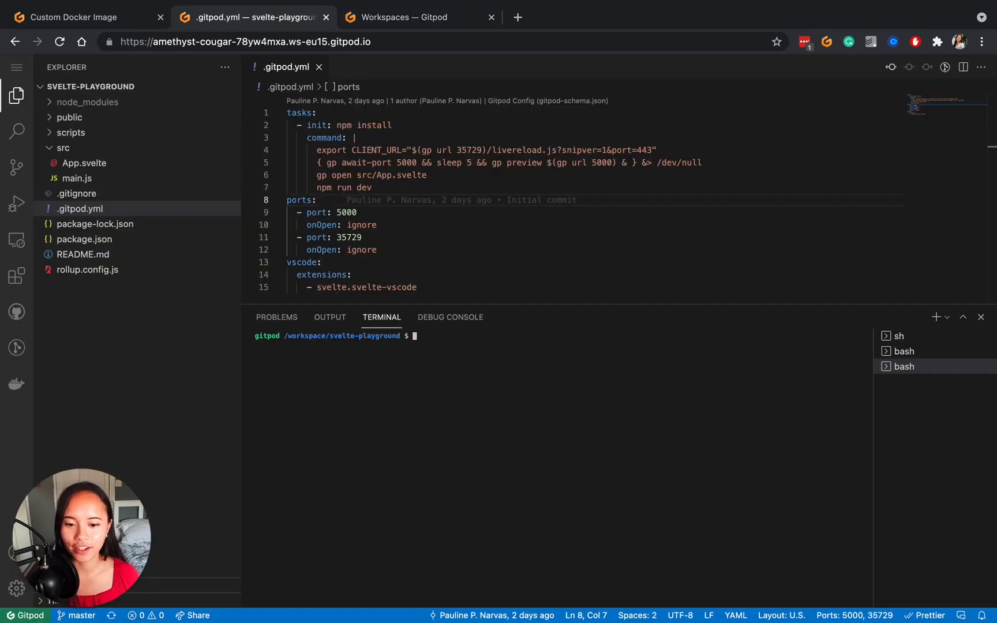